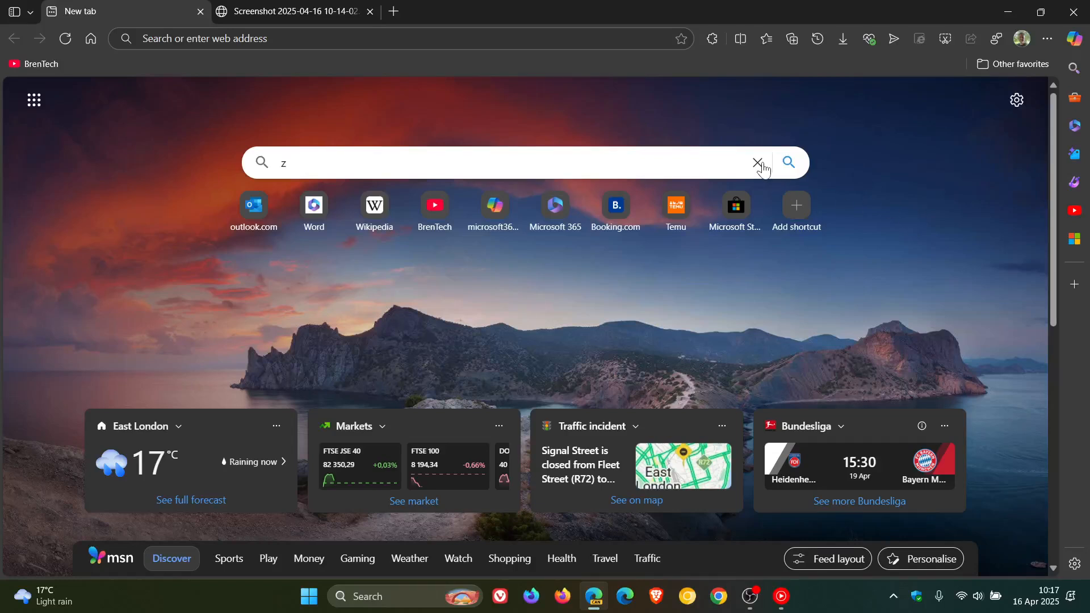
# Clear the stray letter from the new tab page's web search box via its X button.
pyautogui.click(756, 162)
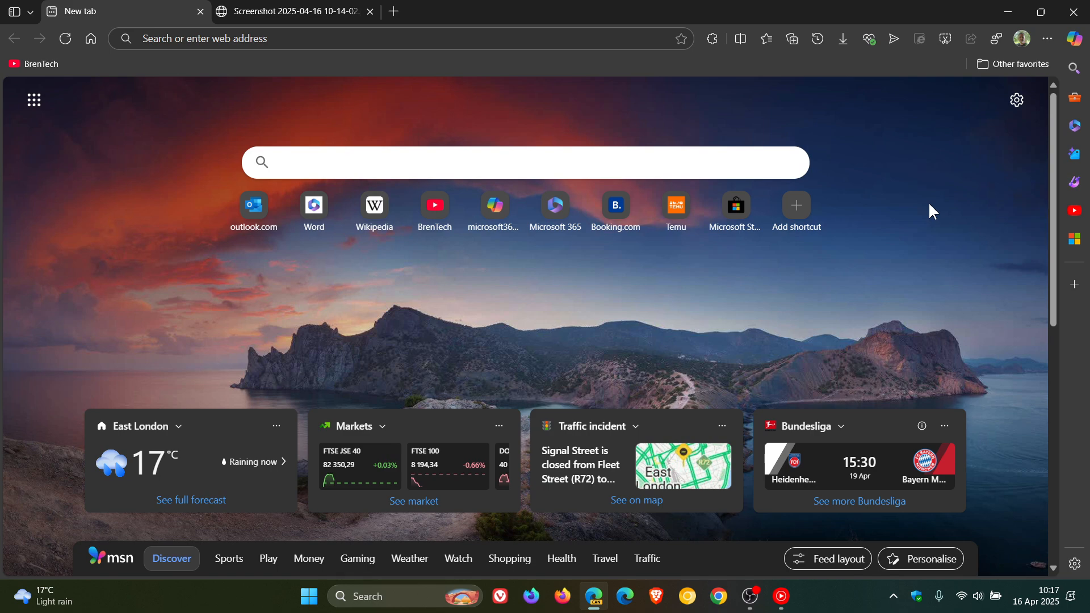
# Switch to the saved screenshot tab showing the settings navigation with the Ask Copilot box.
pyautogui.click(525, 162)
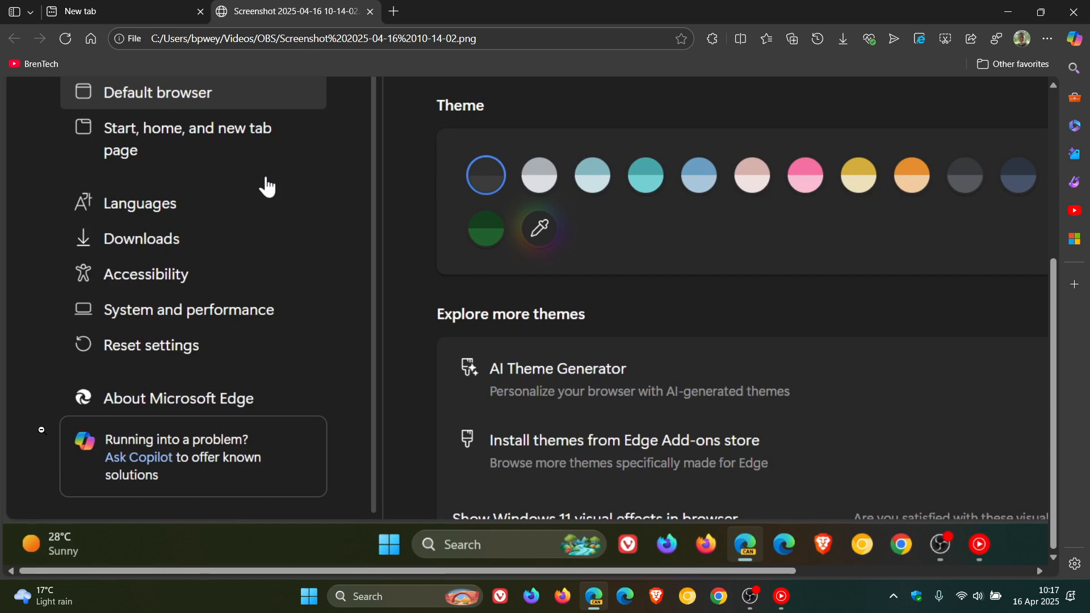
pyautogui.moveTo(276, 490)
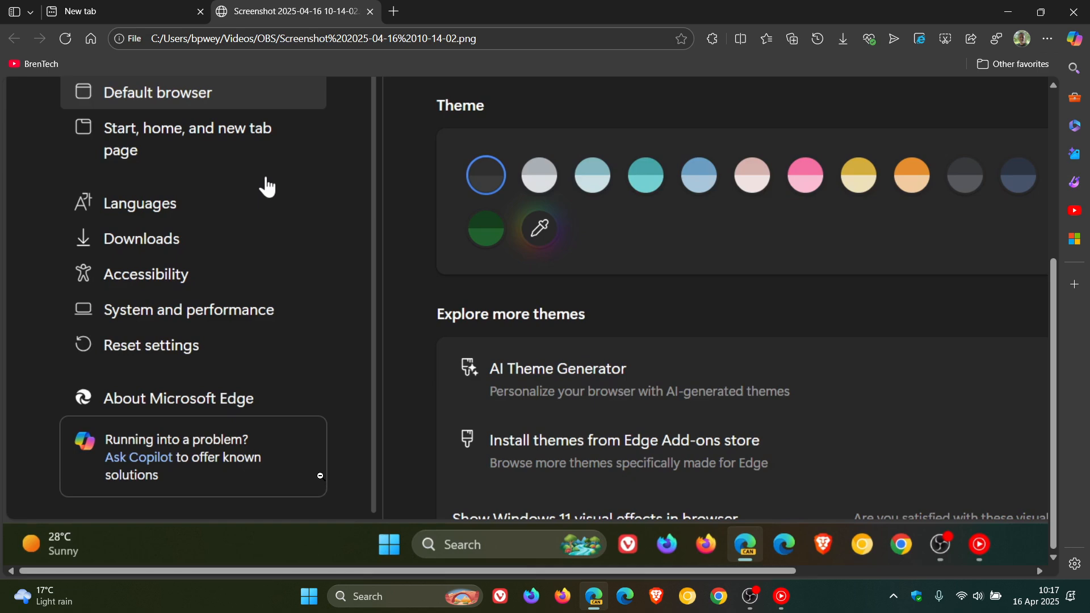
# Reach Edge's Settings page from the profile flyout and scroll its navigation list to the end.
pyautogui.click(125, 11)
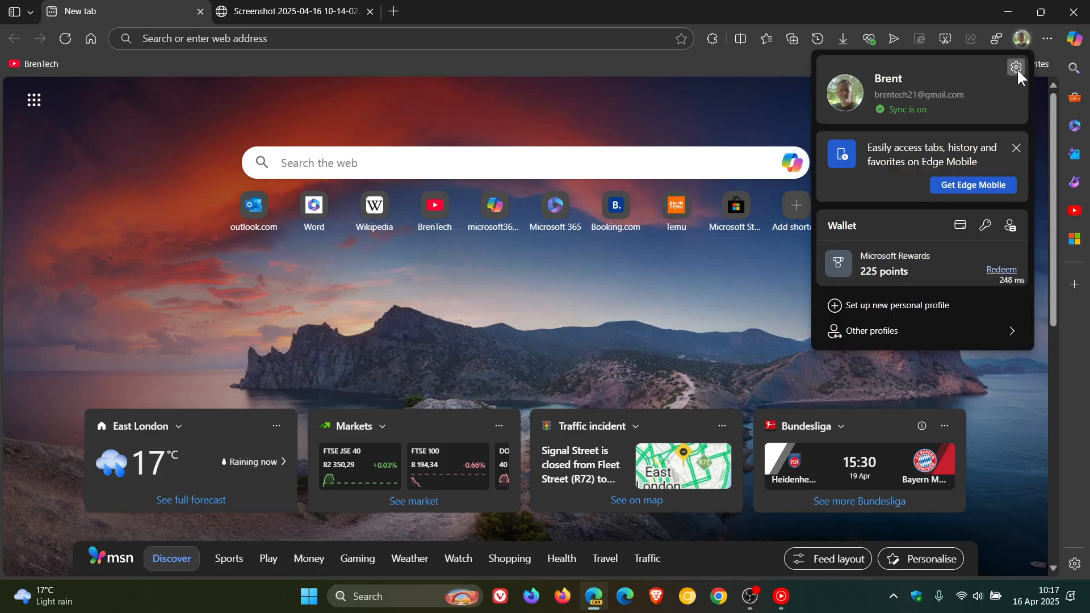
pyautogui.click(1015, 67)
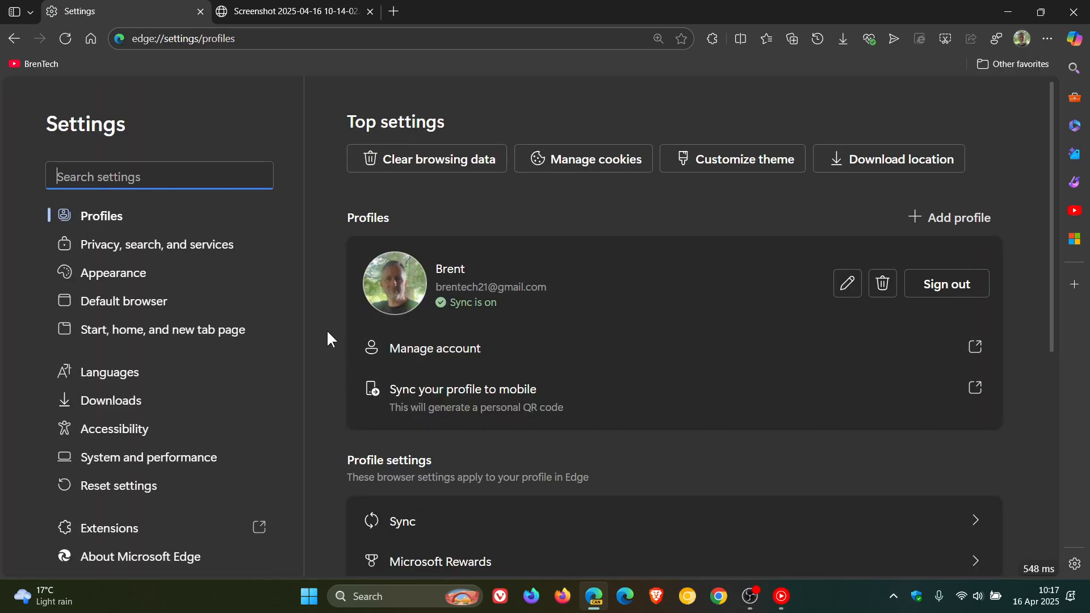
pyautogui.moveTo(277, 354)
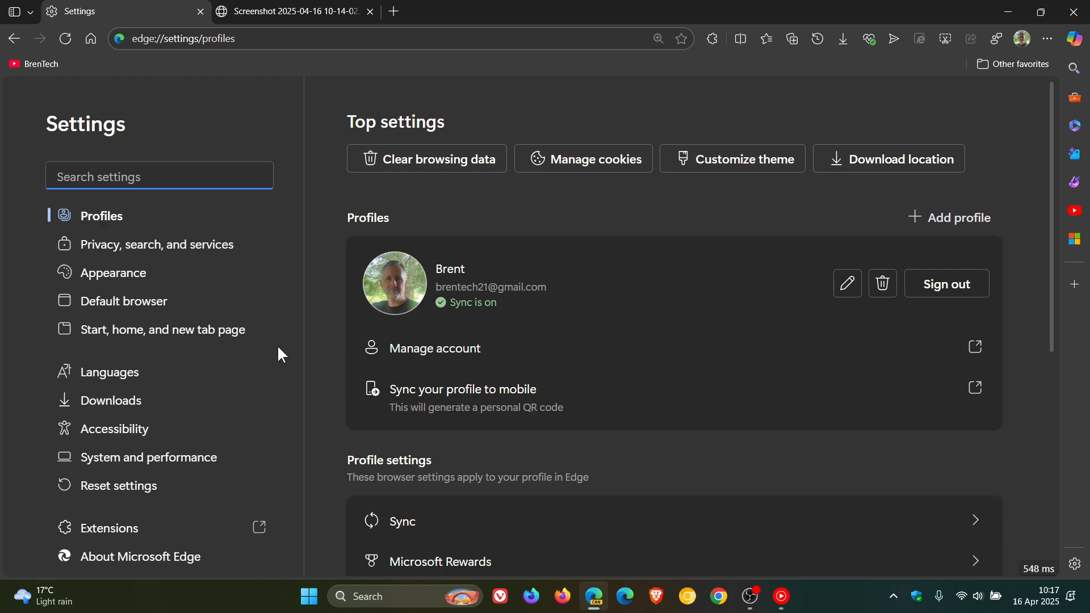
pyautogui.moveTo(330, 218)
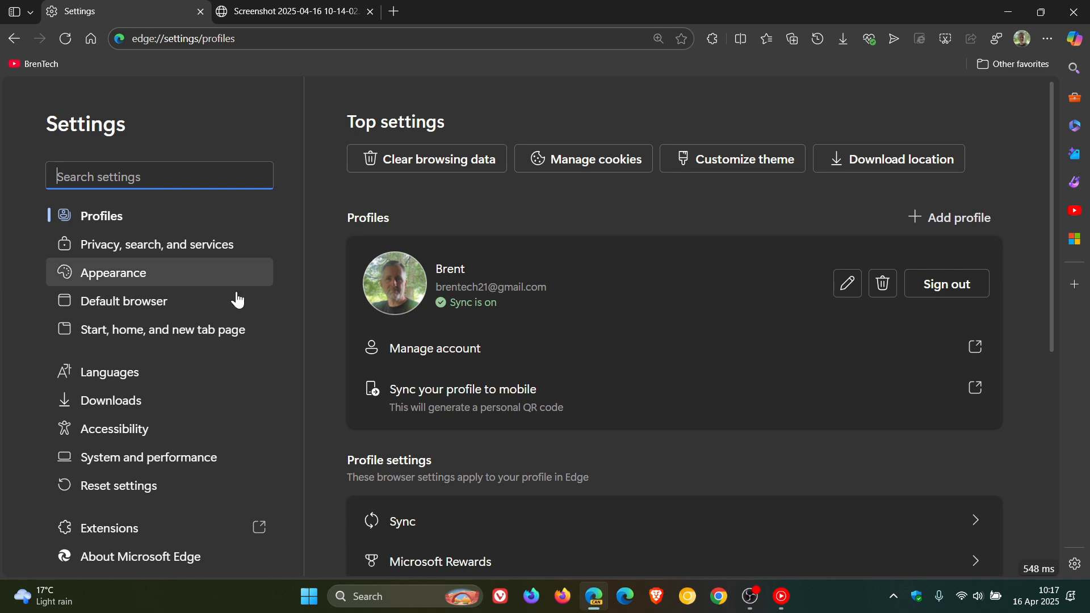
pyautogui.scroll(-3)
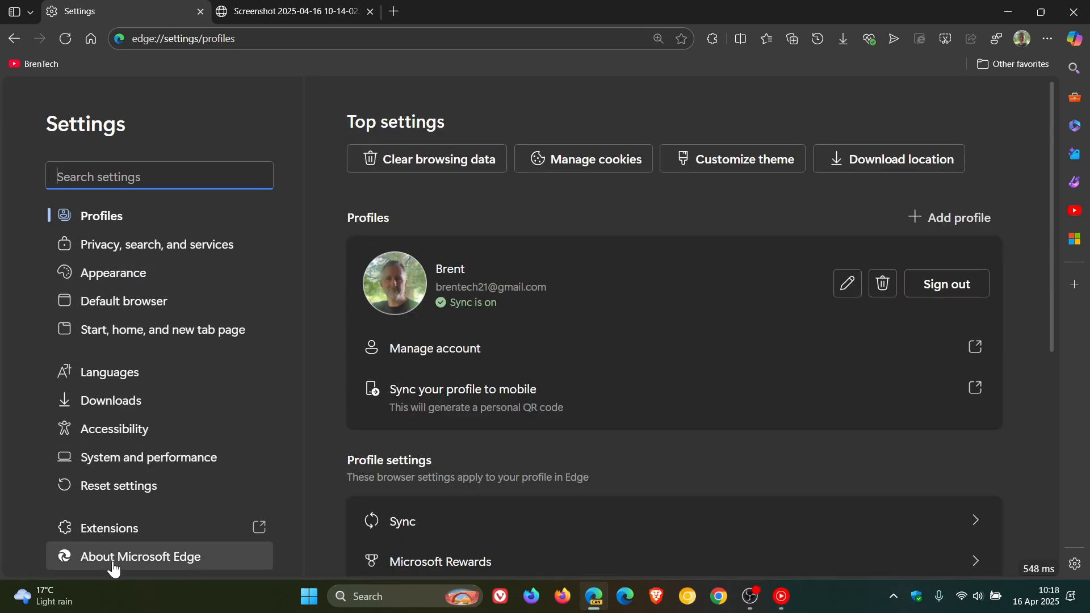
pyautogui.moveTo(328, 285)
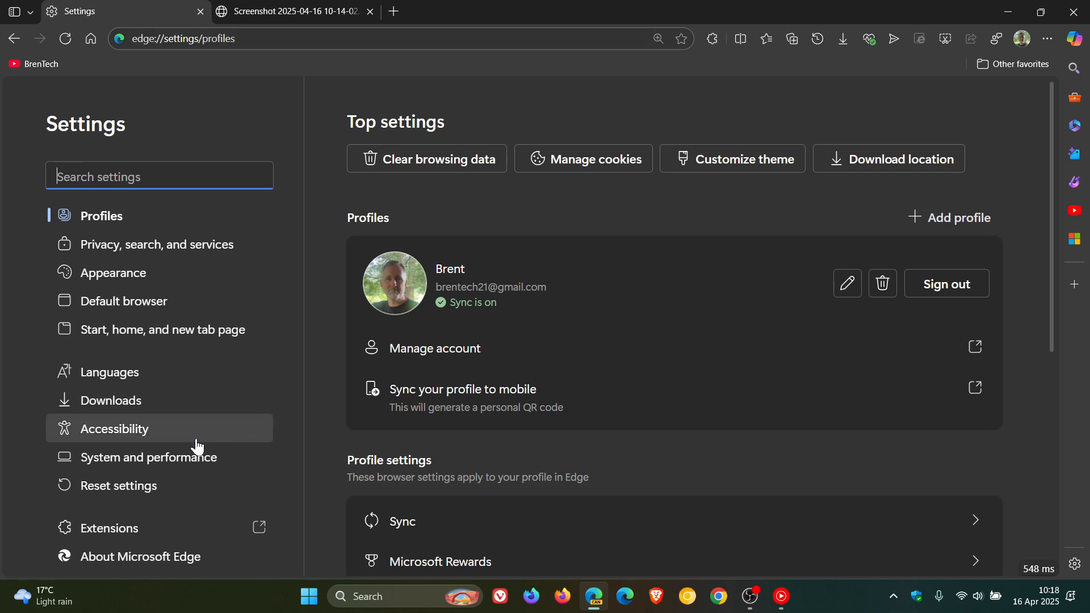
pyautogui.moveTo(173, 594)
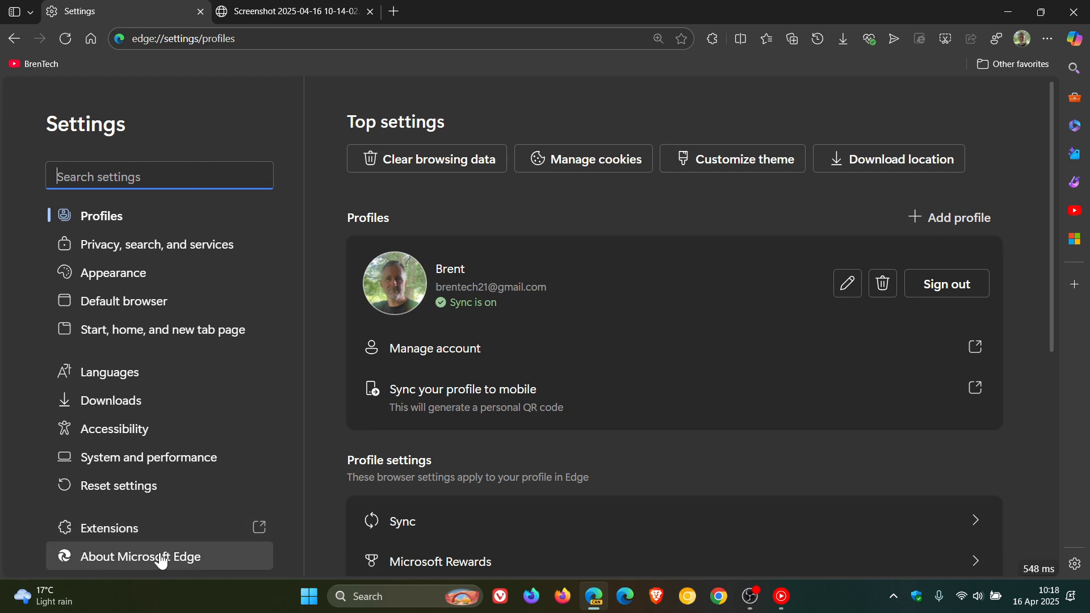
pyautogui.moveTo(165, 599)
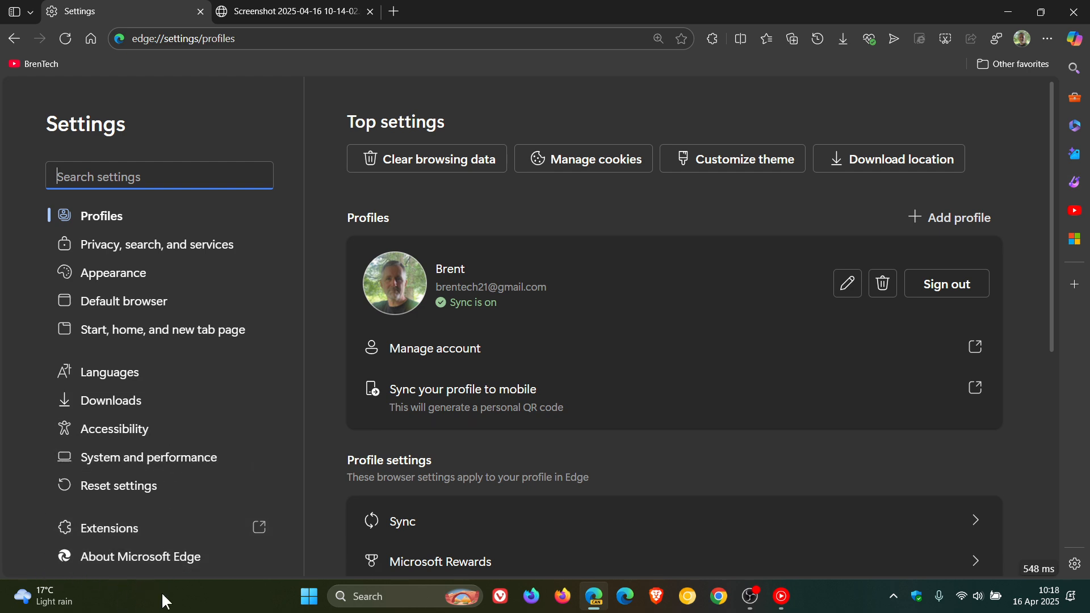
pyautogui.moveTo(271, 358)
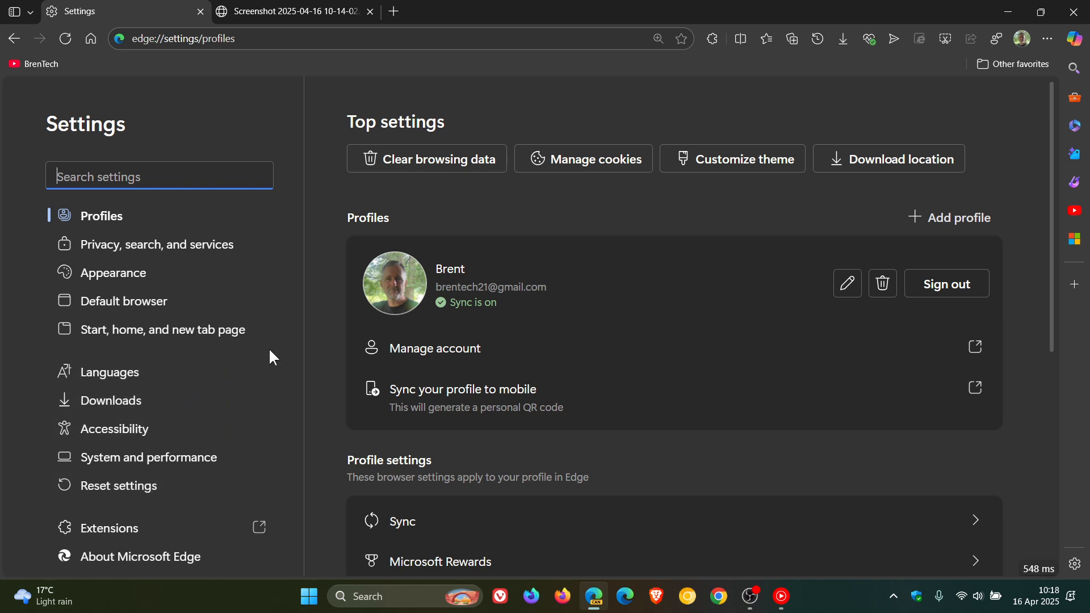
pyautogui.moveTo(282, 358)
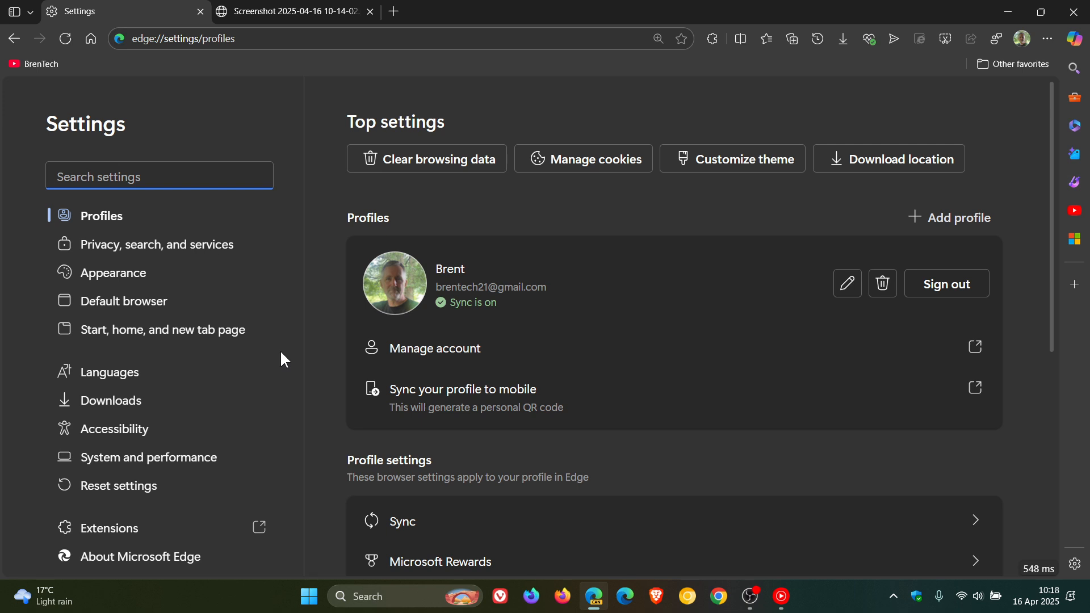
pyautogui.click(292, 11)
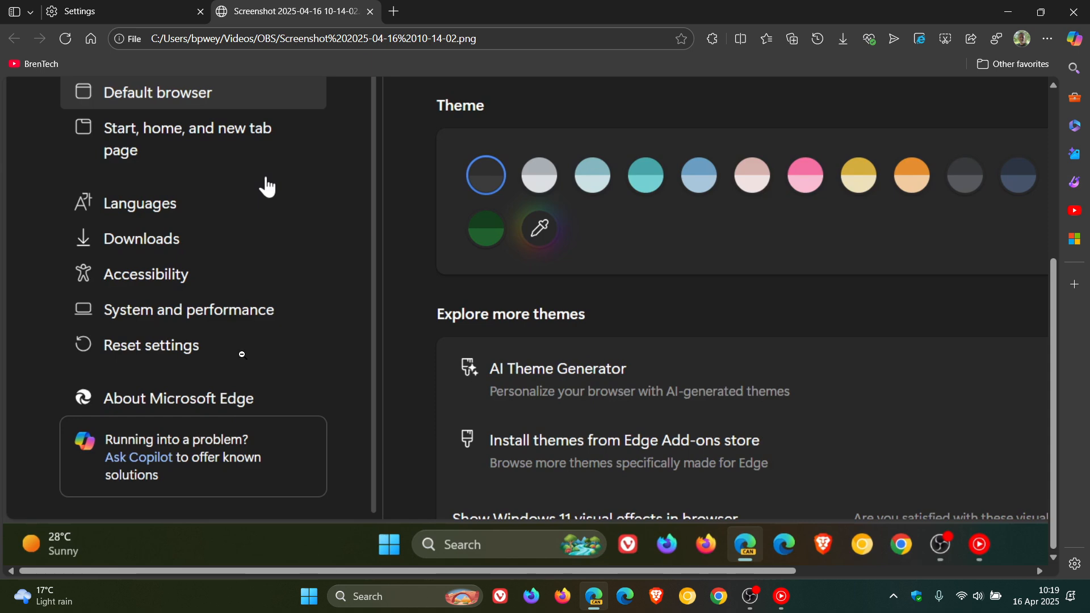
pyautogui.moveTo(291, 433)
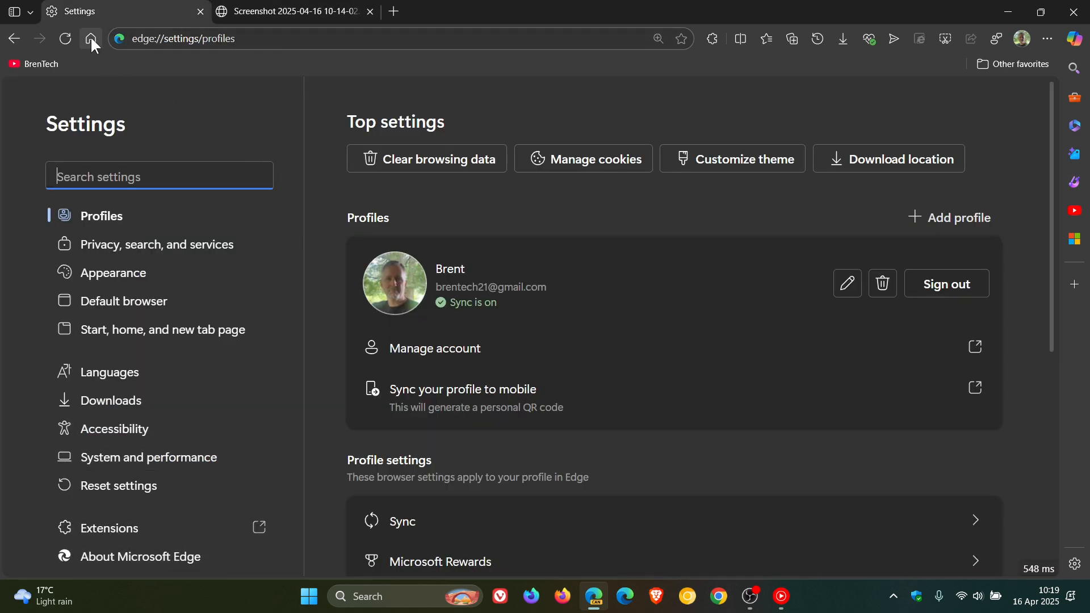
# Load the new tab page in place of Settings using the toolbar Home button.
pyautogui.click(91, 39)
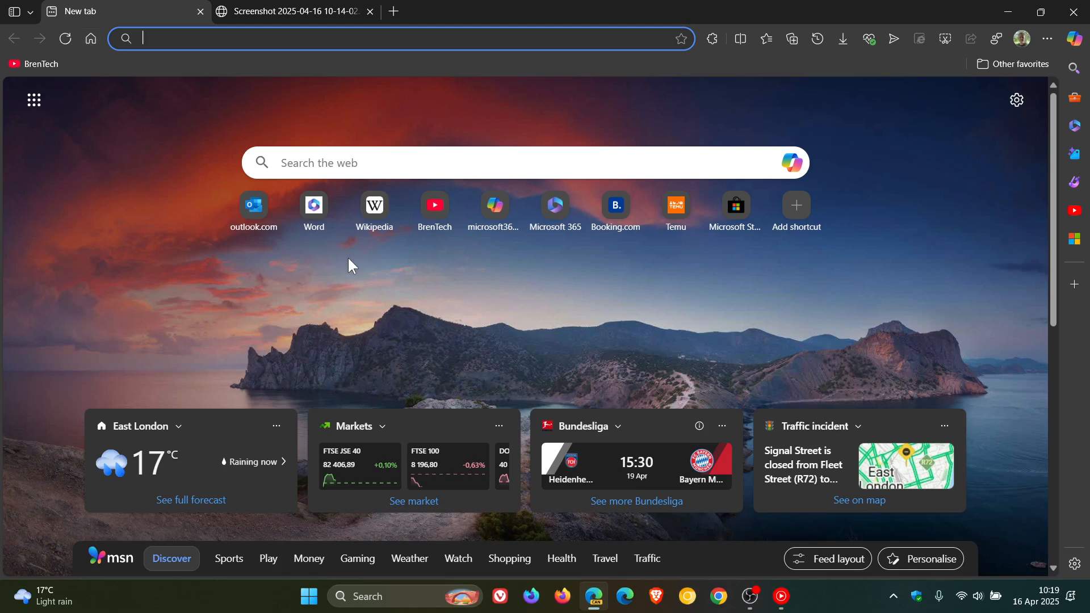
pyautogui.moveTo(841, 313)
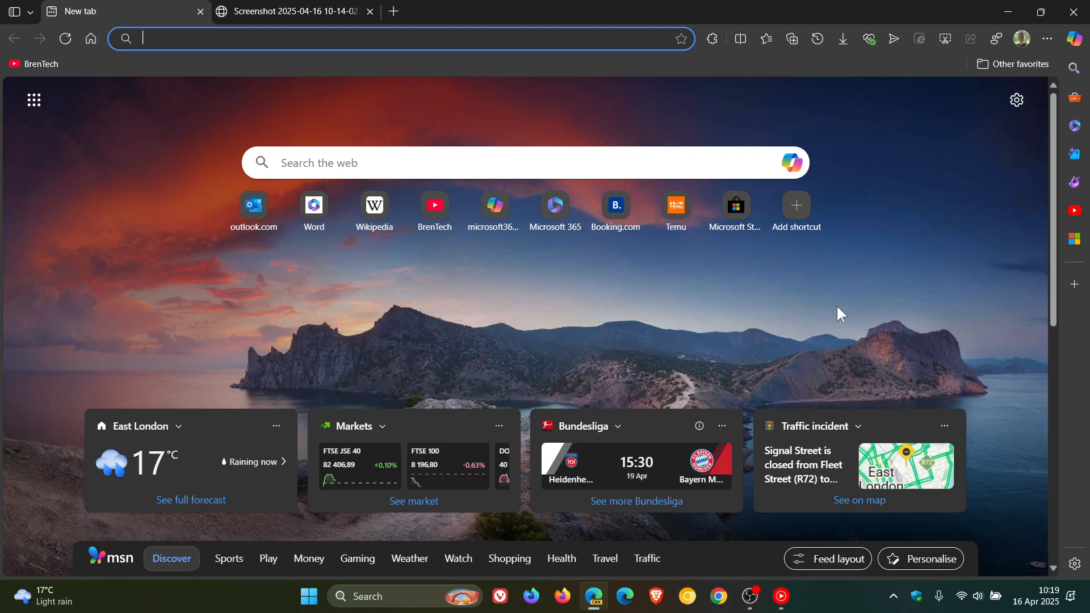